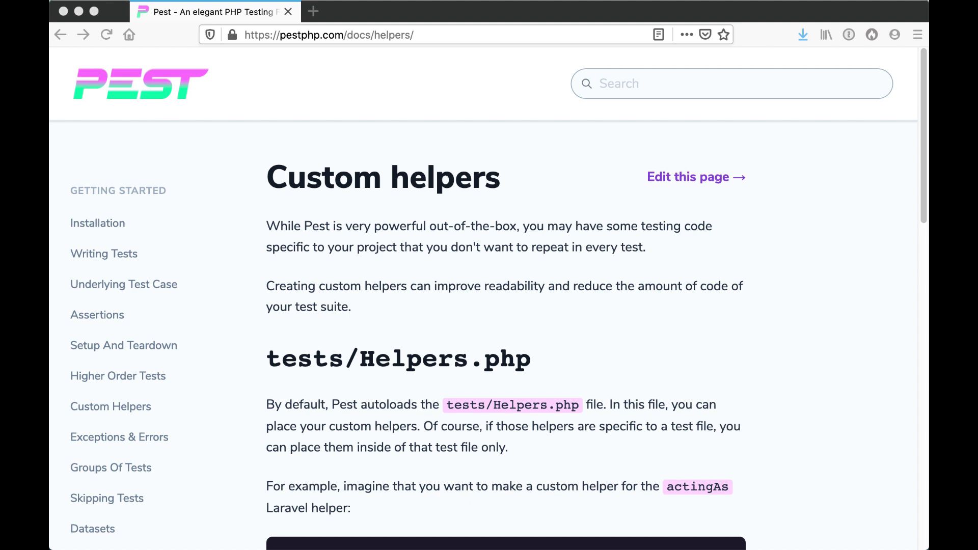
{"action": "type", "text": "iterm"}
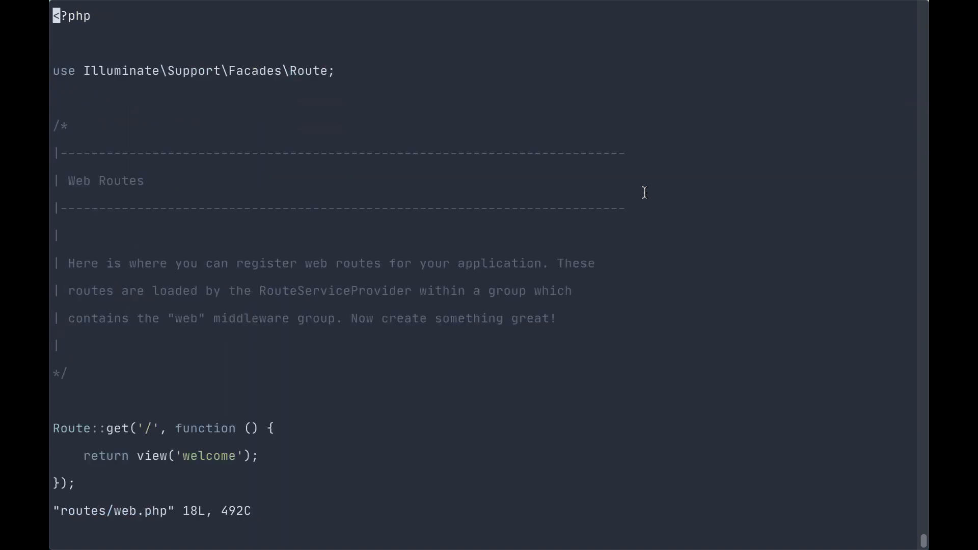
{"action": "type", "text": "Route::get('/testing', function () {"}
{"action": "type", "text": "return 'Hello, '.auth()->user()->"}
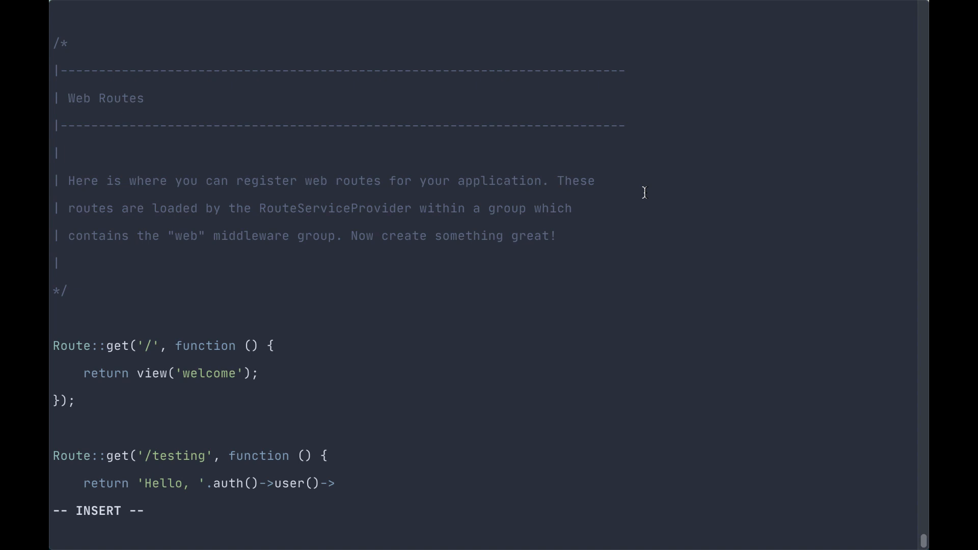
{"action": "type", "text": "nam"}
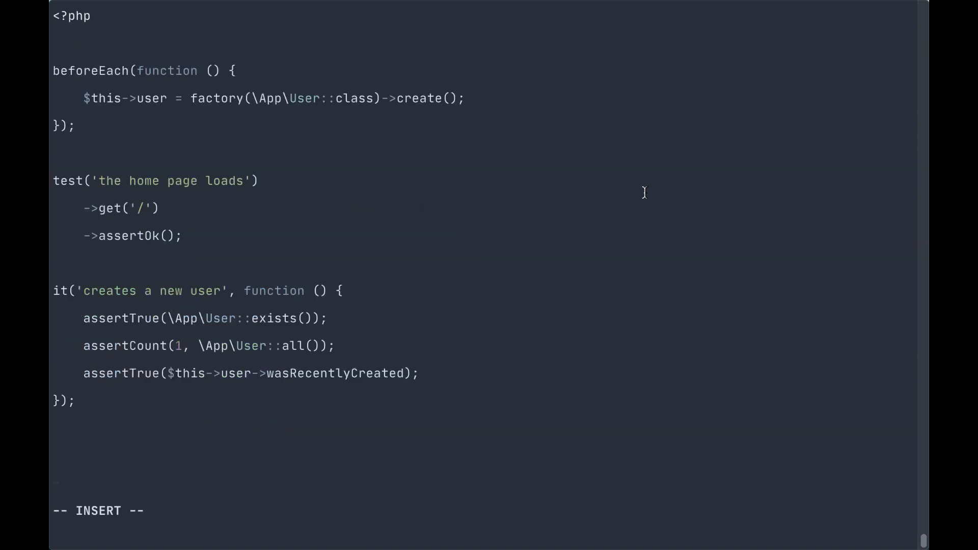
{"action": "type", "text": "it("}
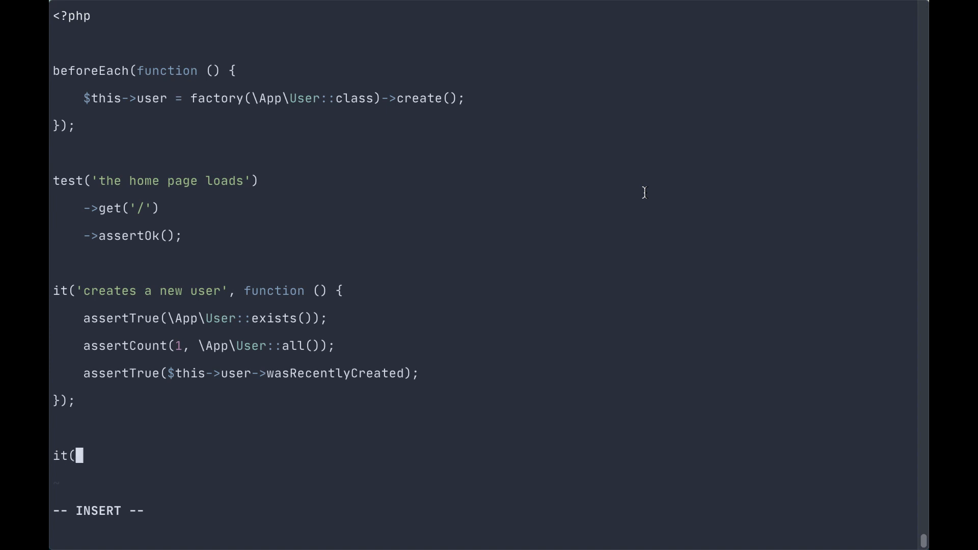
{"action": "type", "text": "'restrict acc"}
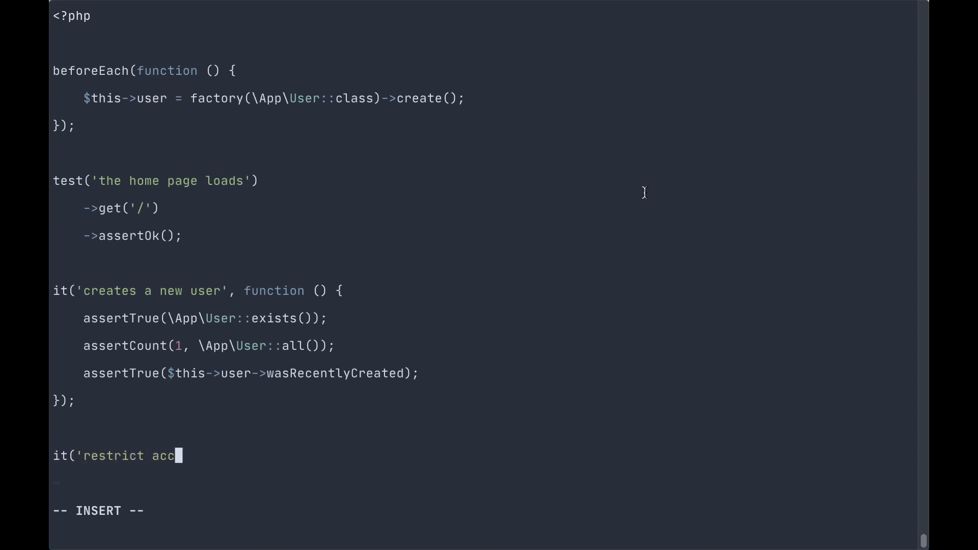
{"action": "type", "text": "ess to authorised u"}
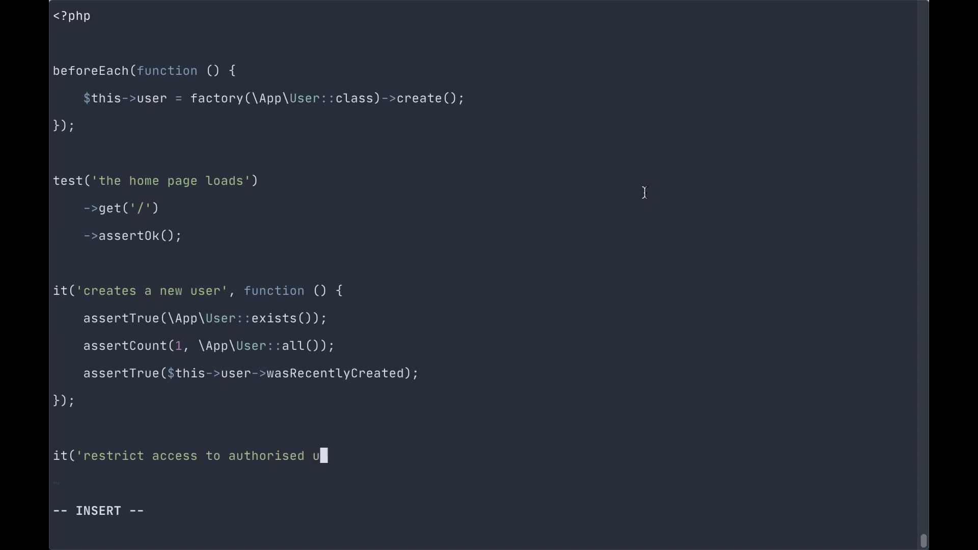
{"action": "type", "text": "sers', function () {"}
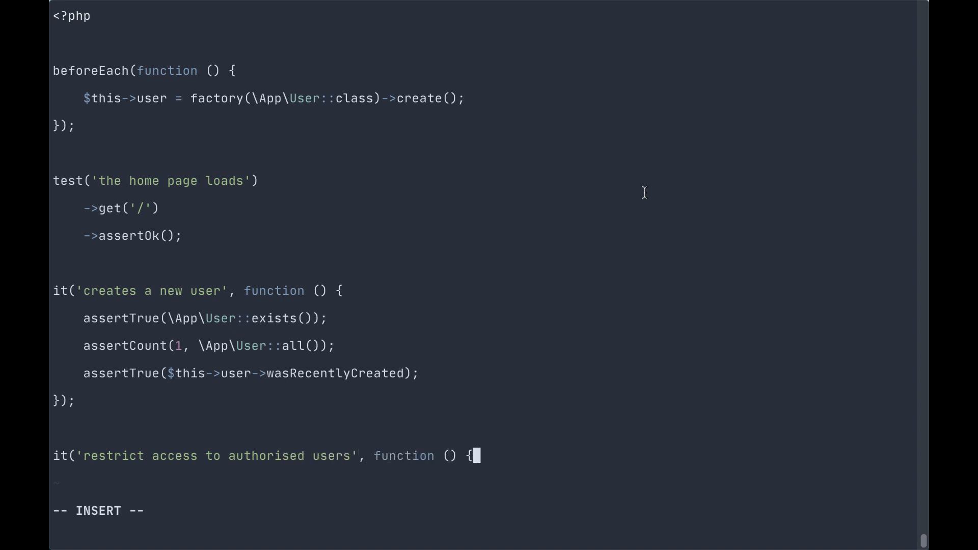
{"action": "type", "text": "$"}
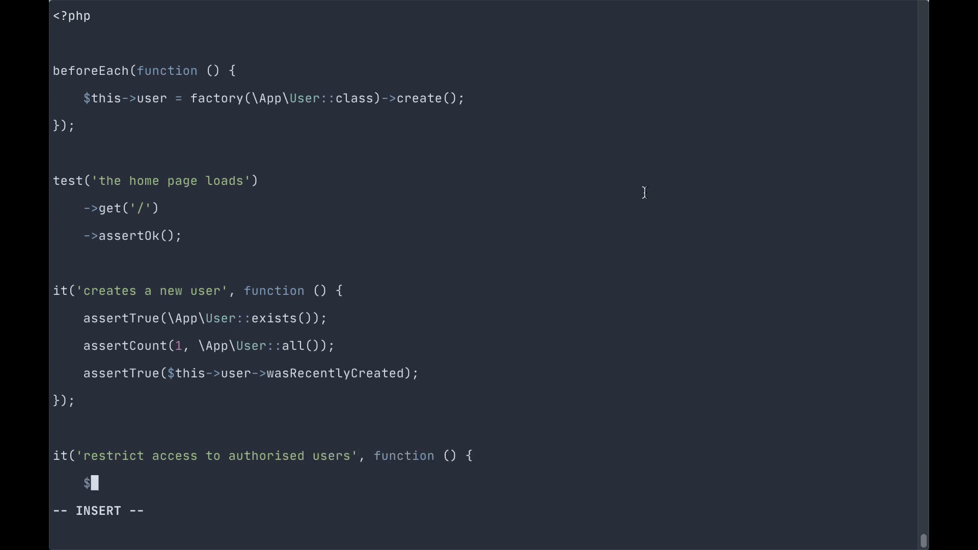
{"action": "type", "text": "this->get('/"}
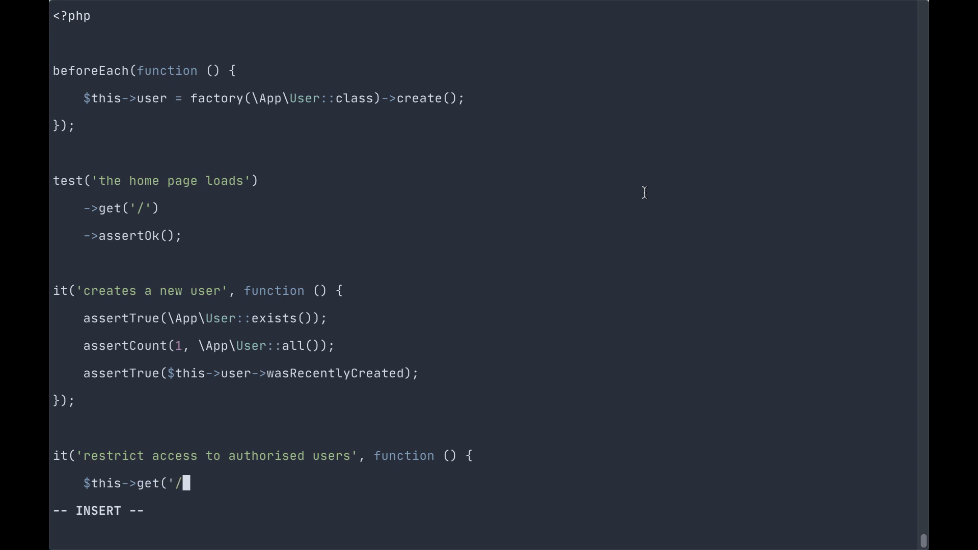
{"action": "type", "text": "testing')"}
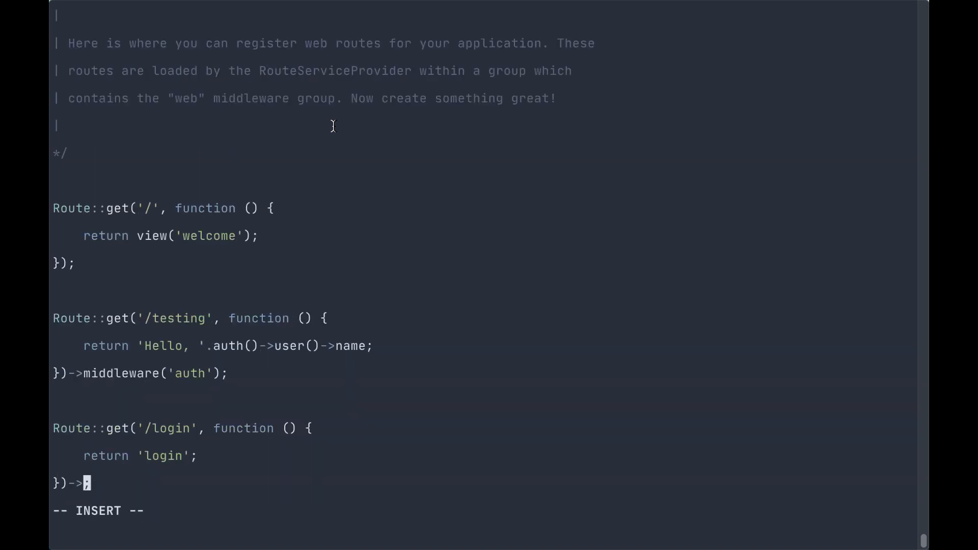
{"action": "type", "text": "name('lo"}
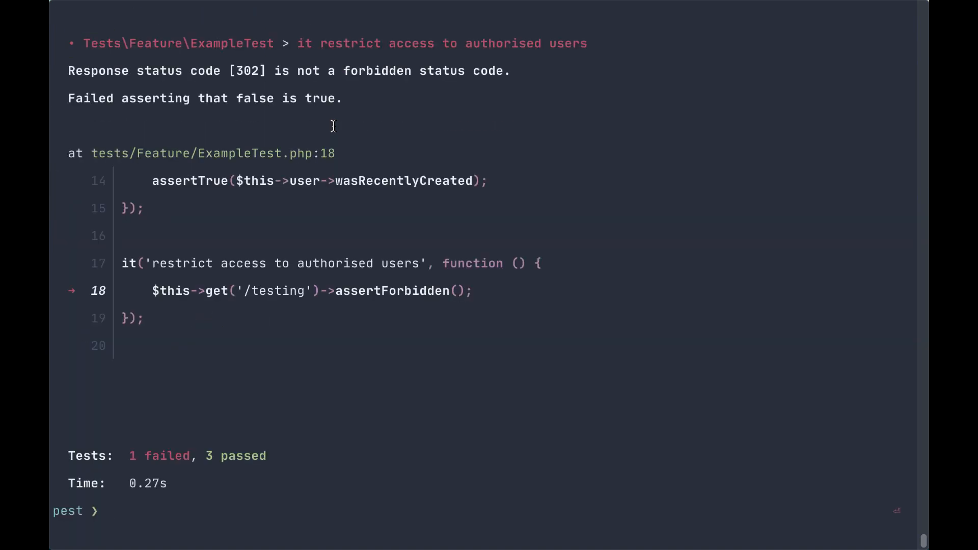
{"action": "type", "text": "fg"}
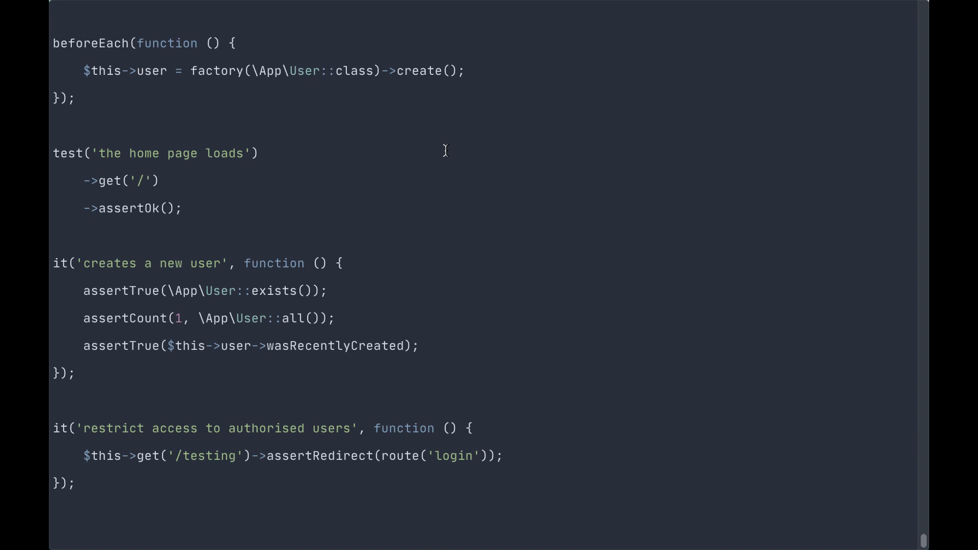
{"action": "type", "text": "a"}
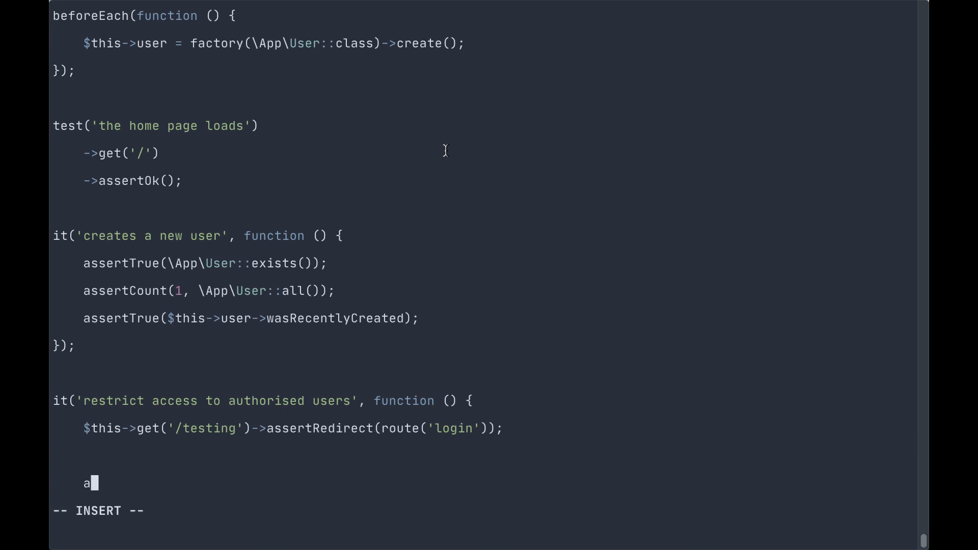
{"action": "type", "text": "ctingAs($this->"}
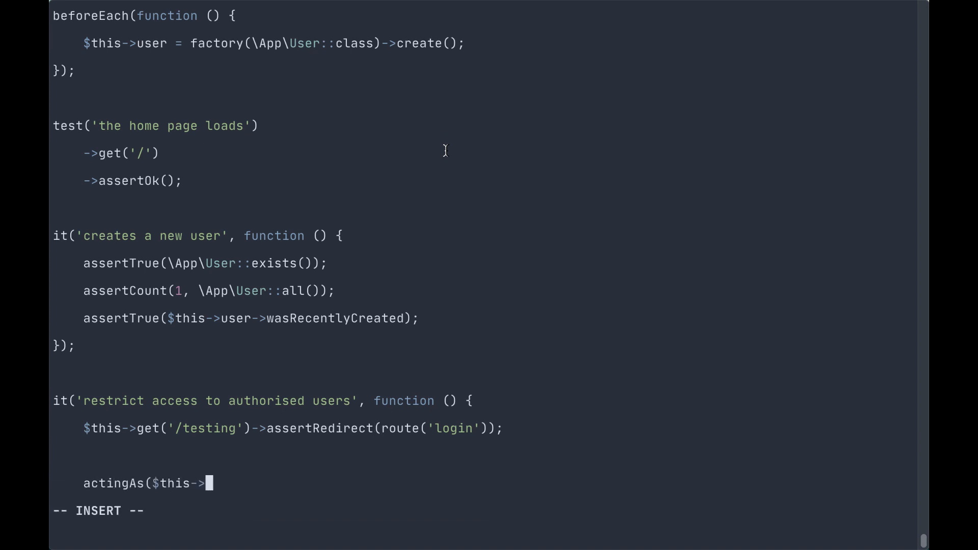
{"action": "type", "text": "user"}
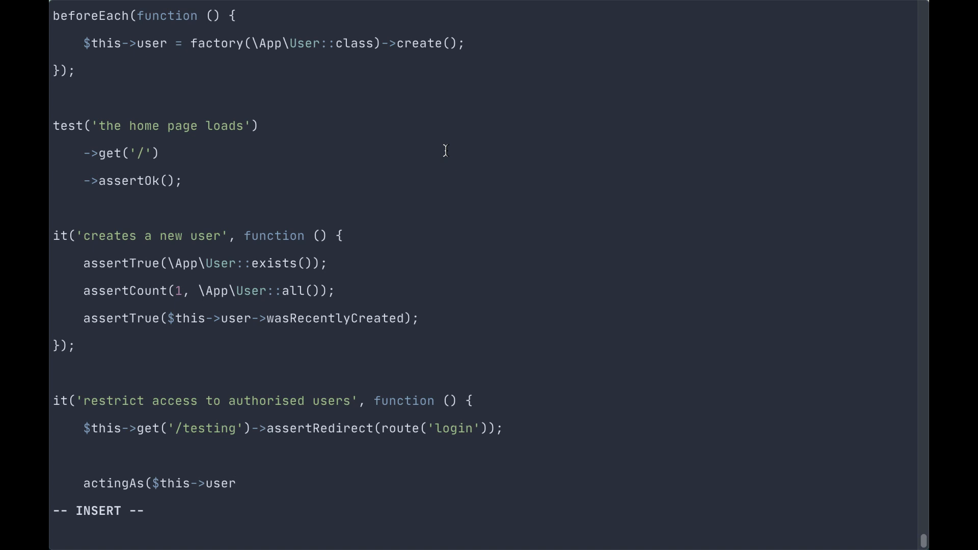
{"action": "type", "text": "->g"}
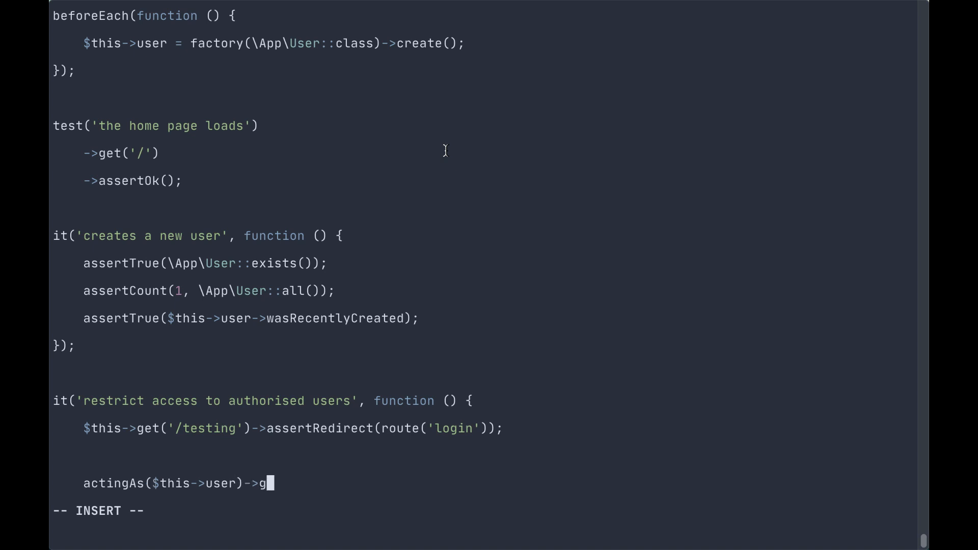
{"action": "type", "text": "et('/testing',"}
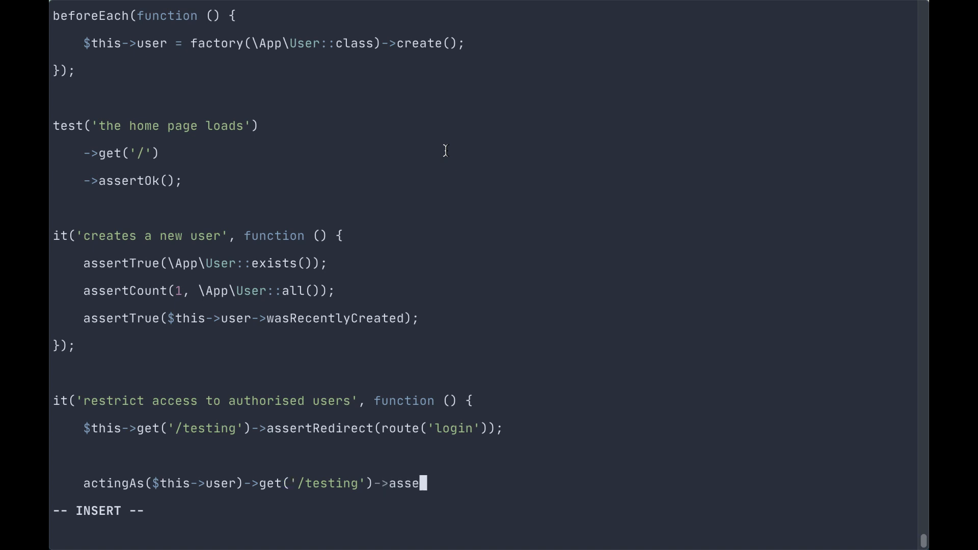
{"action": "type", "text": "rtSee"}
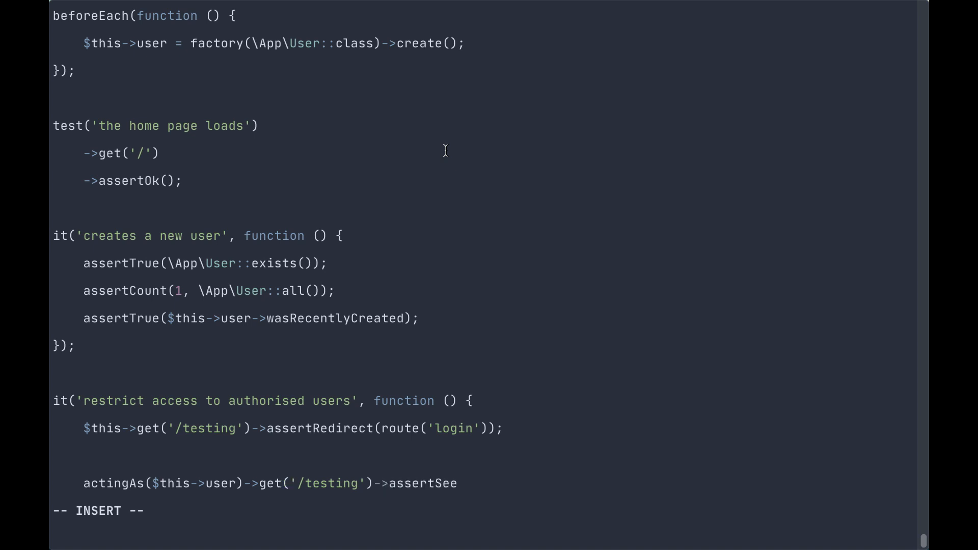
{"action": "type", "text": "($this->user"}
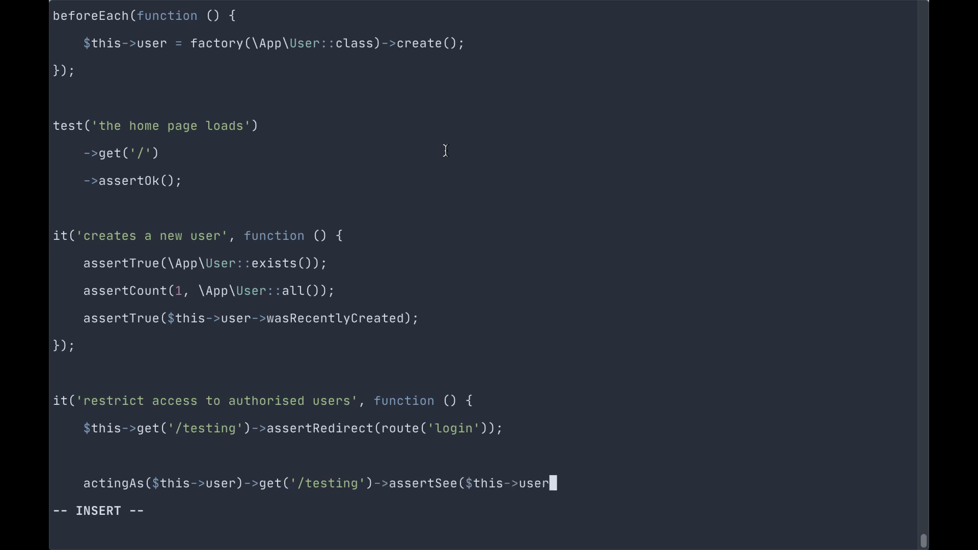
{"action": "type", "text": "->name);"}
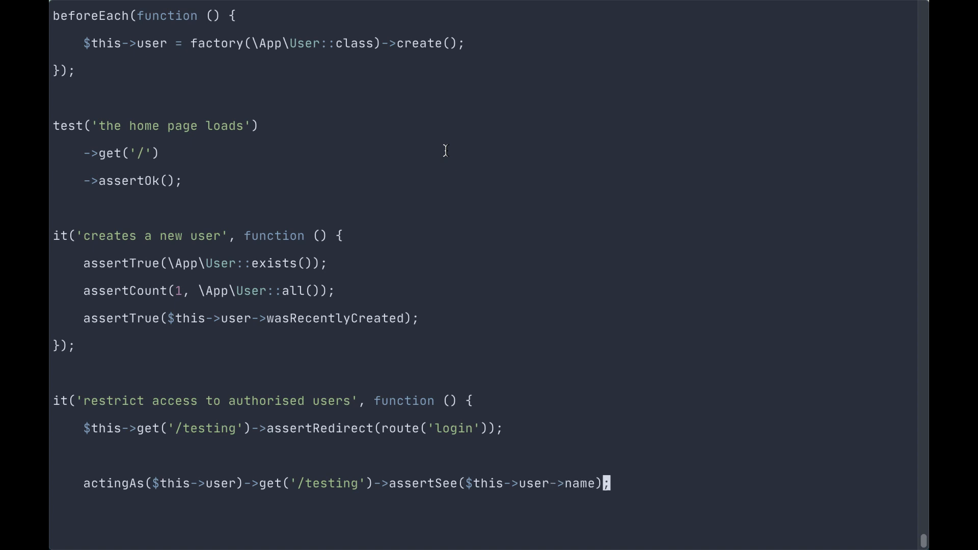